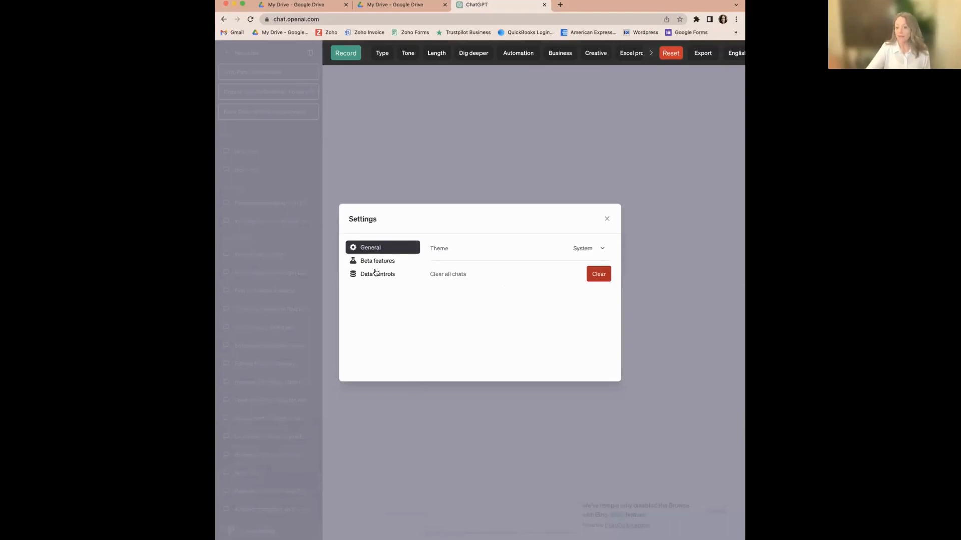
# Switch off Chat history & training under Data controls and close Settings
pyautogui.click(377, 274)
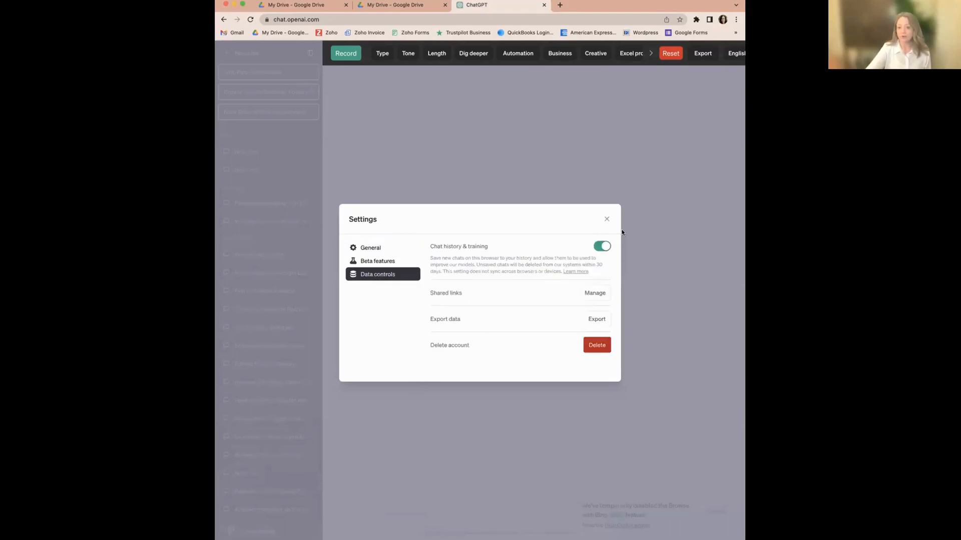
pyautogui.moveTo(526, 255)
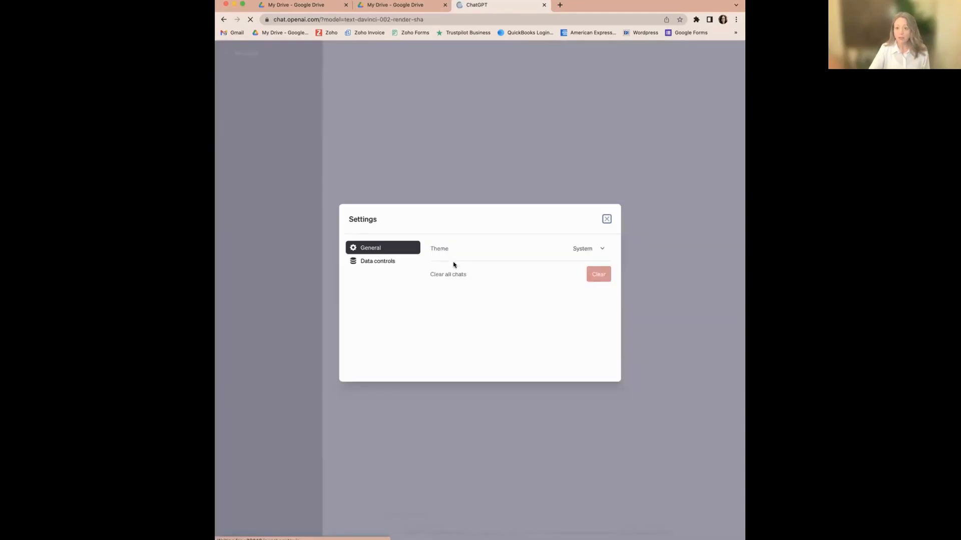
pyautogui.click(378, 261)
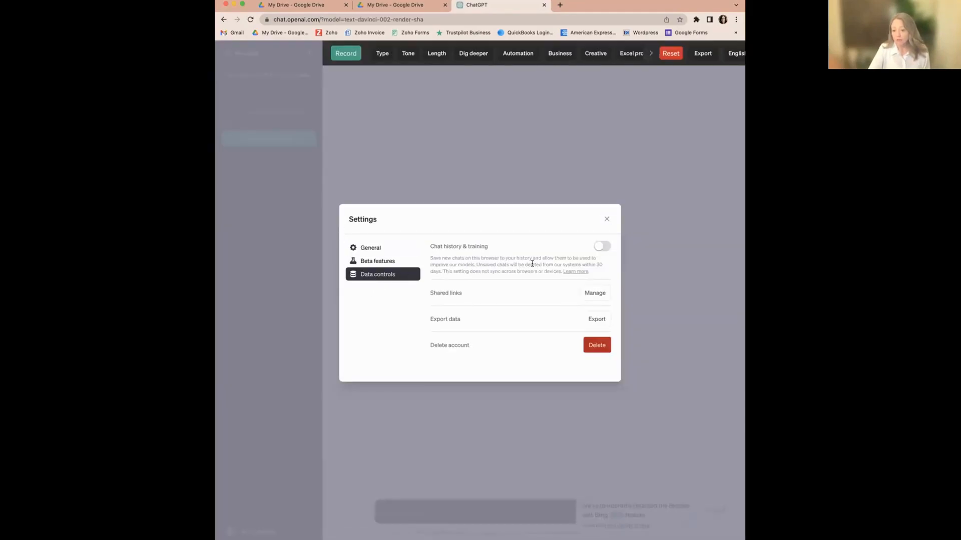
pyautogui.moveTo(452, 279)
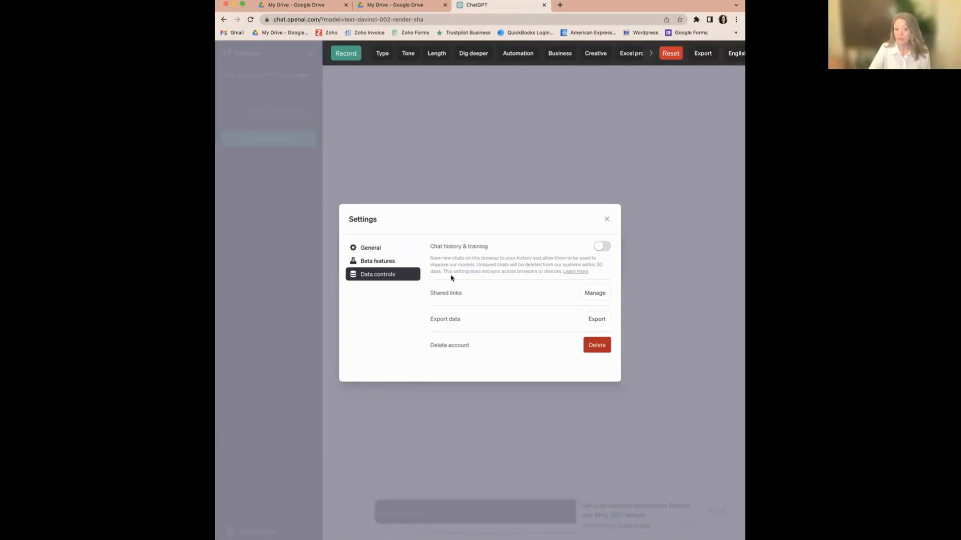
pyautogui.moveTo(470, 271)
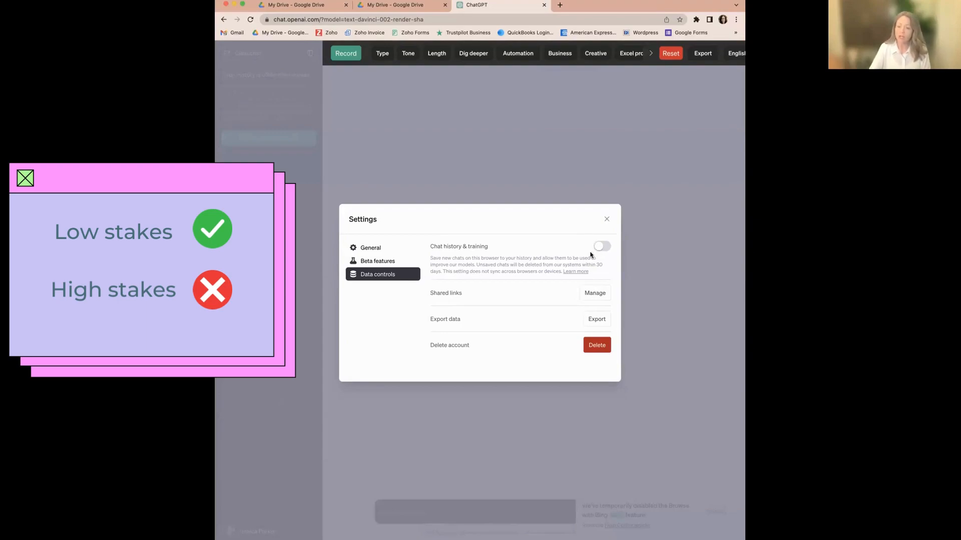
pyautogui.moveTo(572, 273)
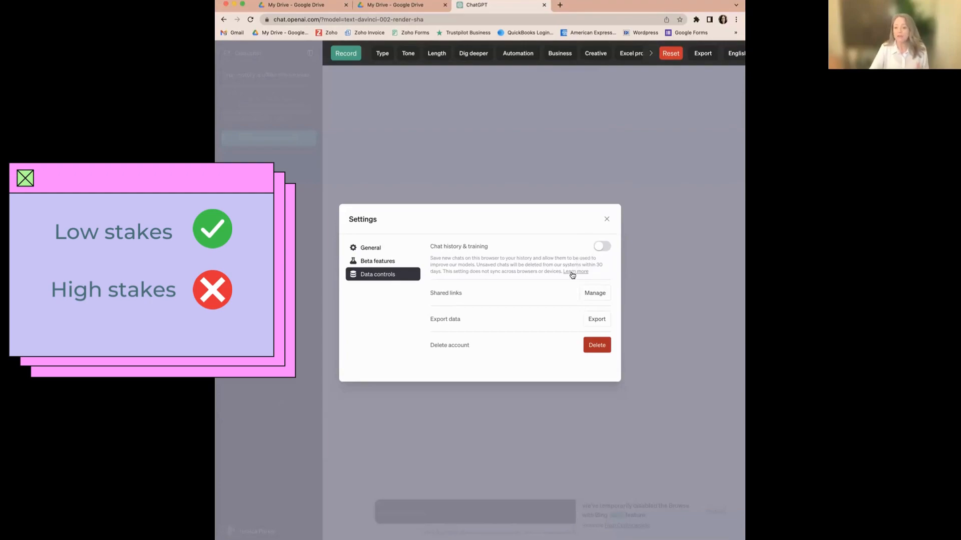
pyautogui.moveTo(556, 279)
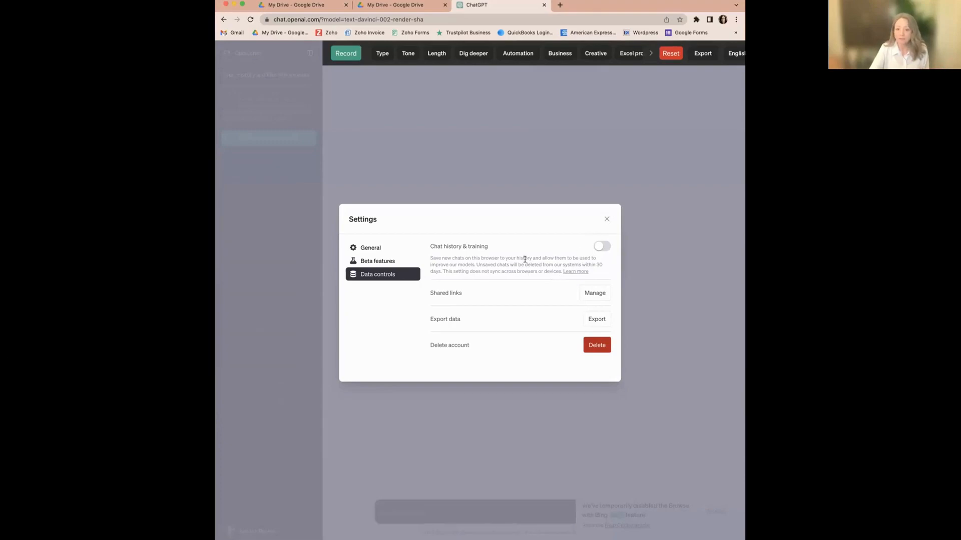
pyautogui.moveTo(606, 219)
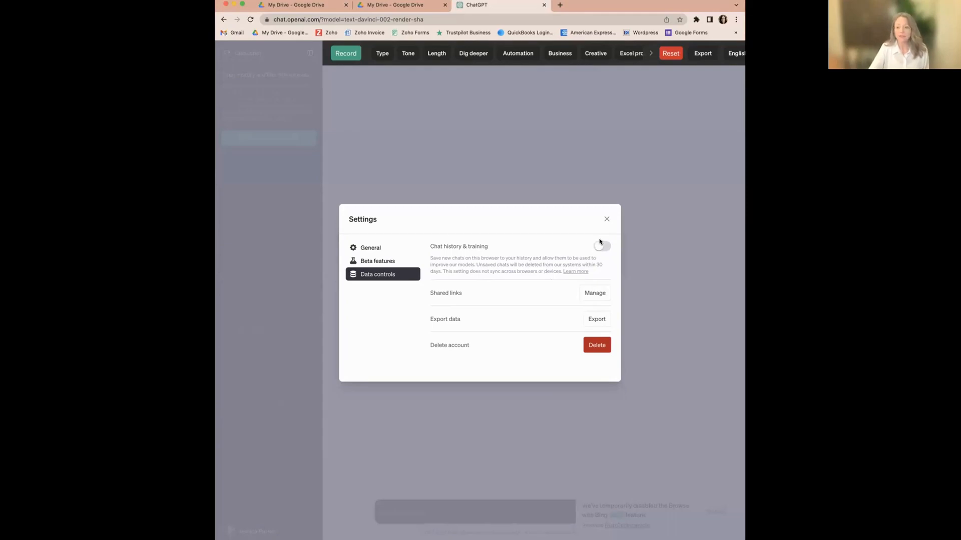
pyautogui.click(607, 218)
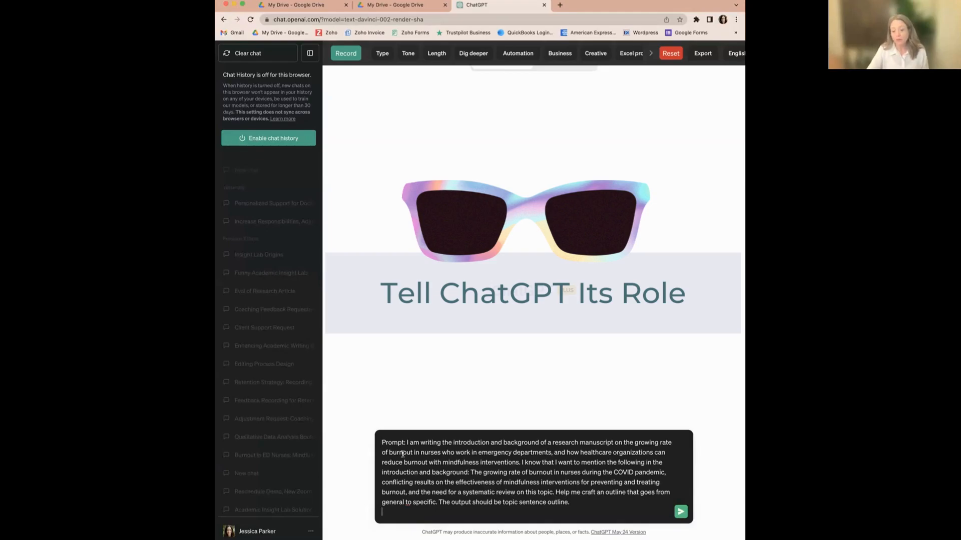
pyautogui.moveTo(408, 443); pyautogui.dragTo(670, 443)
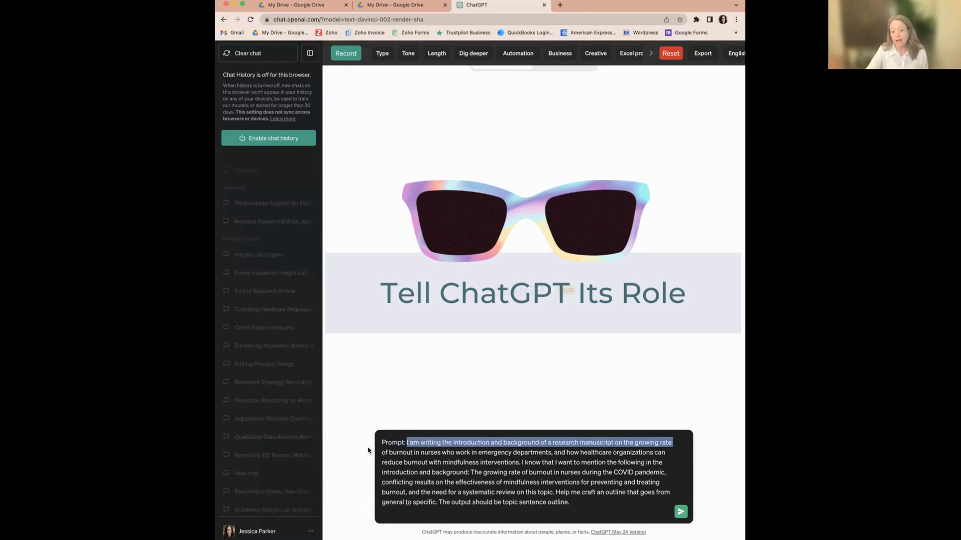
pyautogui.click(446, 442)
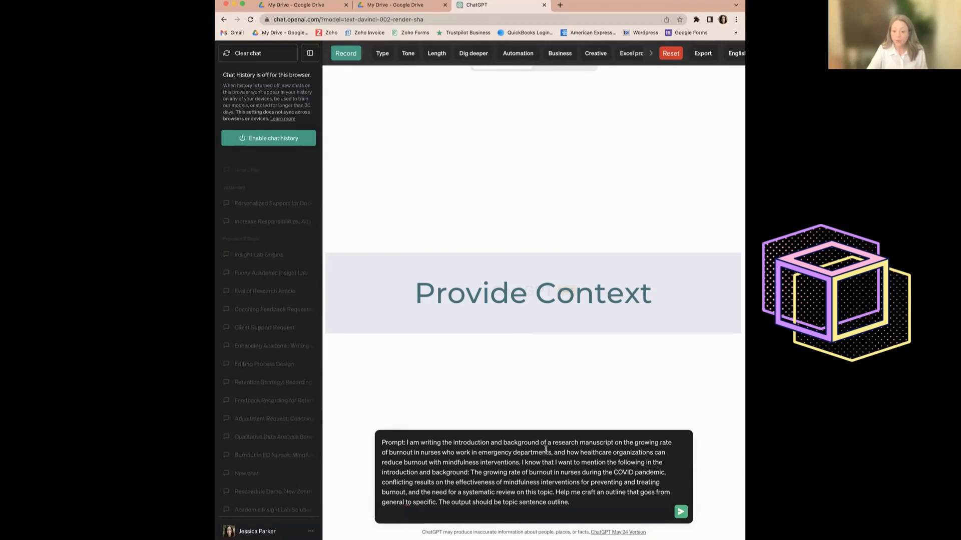
pyautogui.moveTo(551, 452); pyautogui.dragTo(548, 483)
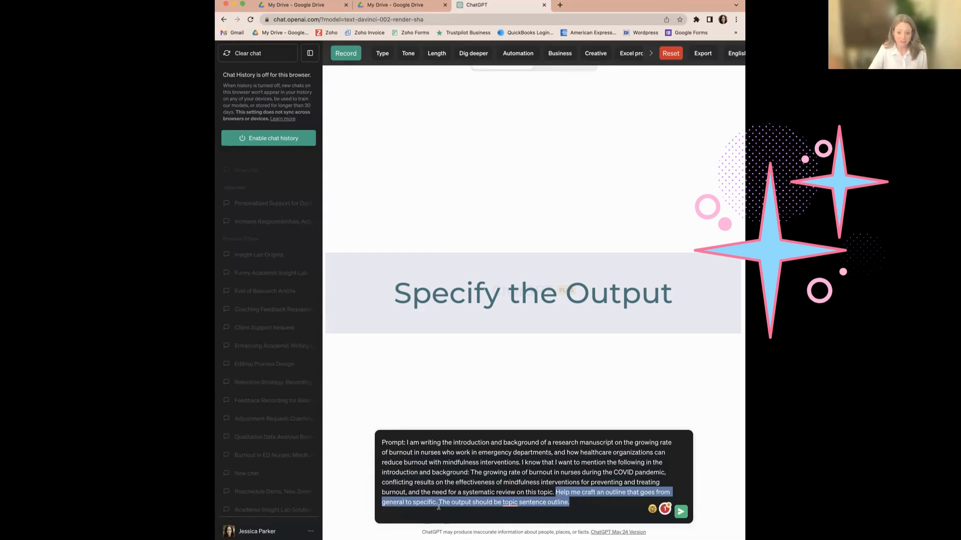
pyautogui.click(511, 516)
pyautogui.write('a ')
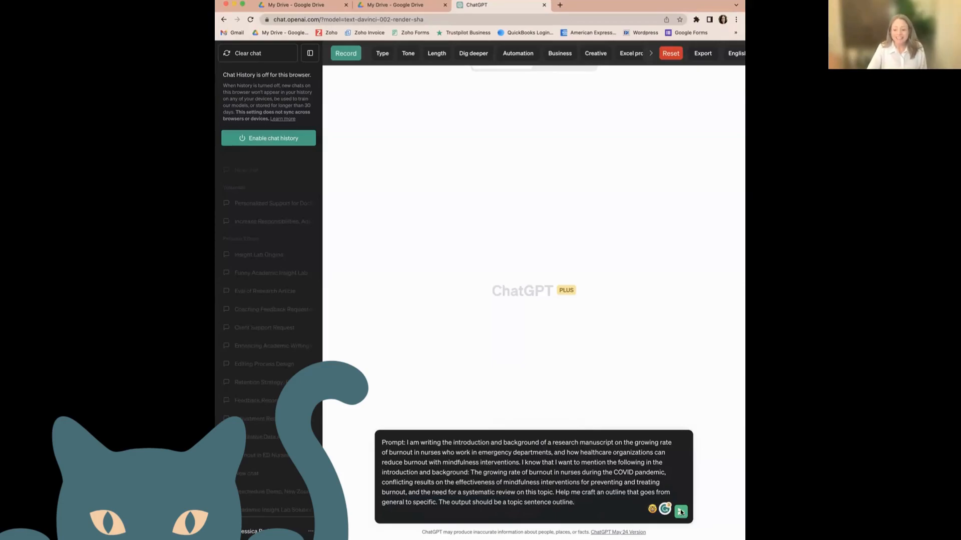
# Submit the outline request and read the topic-sentence outline from burnout overview to need for a review
pyautogui.click(680, 512)
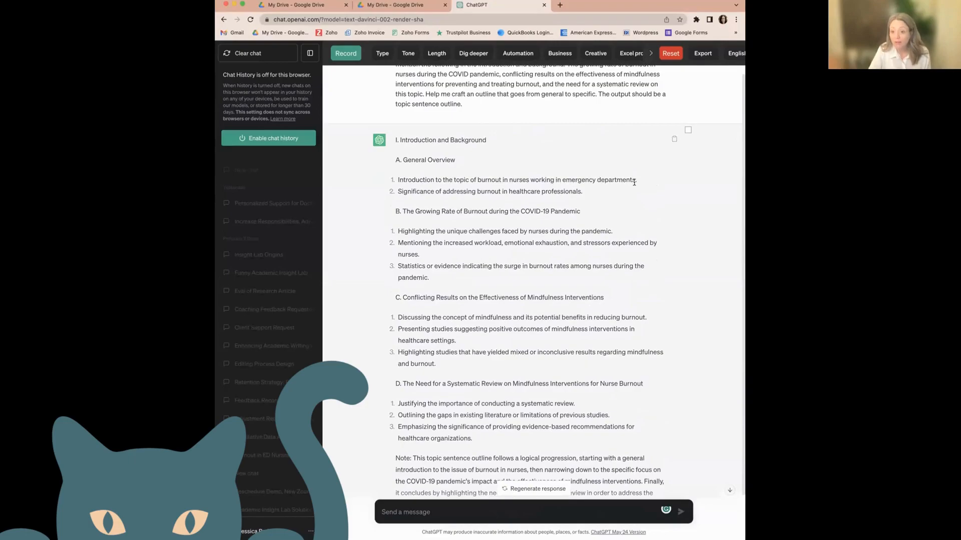
pyautogui.moveTo(535, 199)
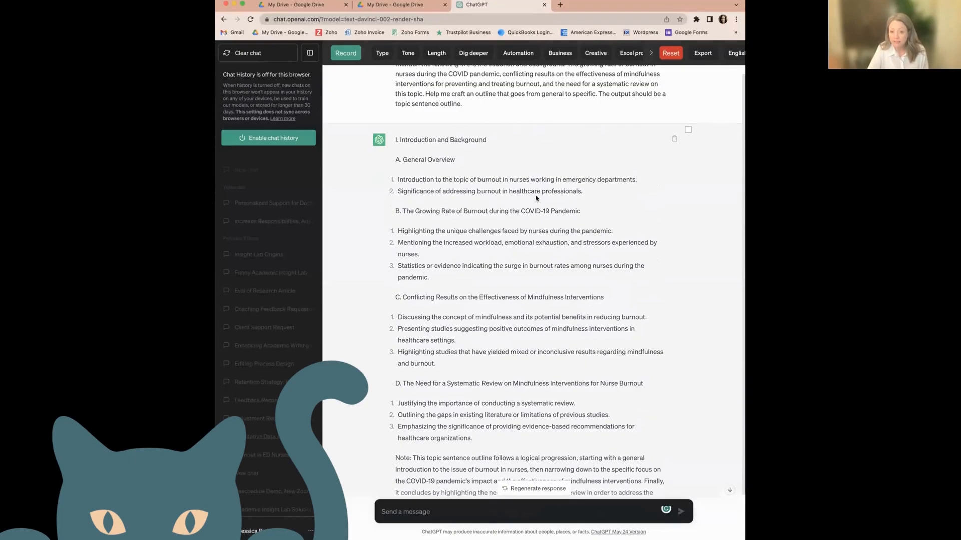
pyautogui.moveTo(407, 242)
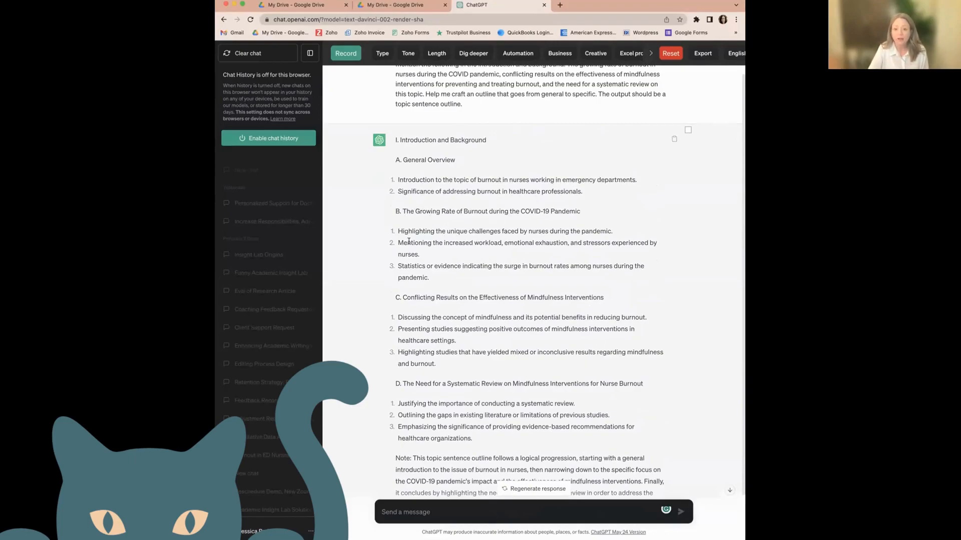
pyautogui.scroll(-3)
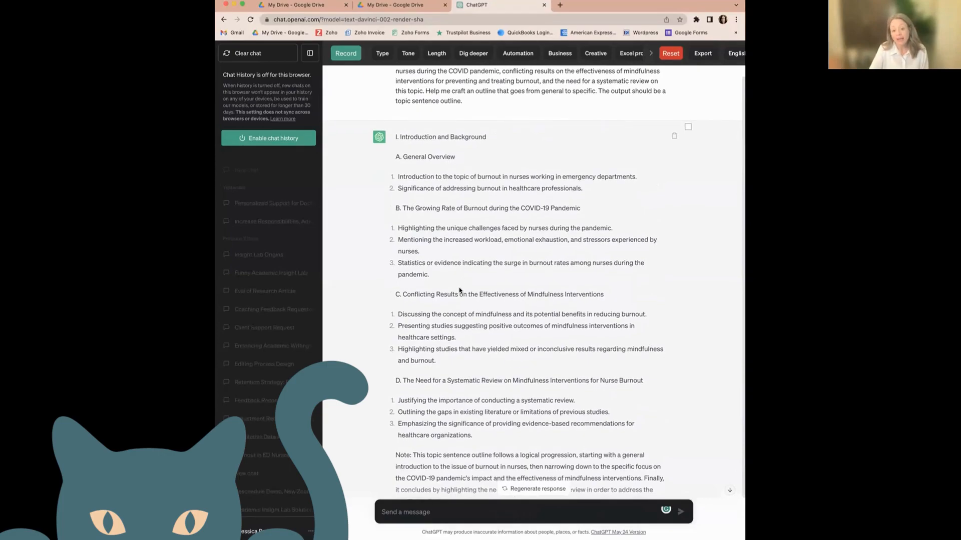
pyautogui.scroll(-3)
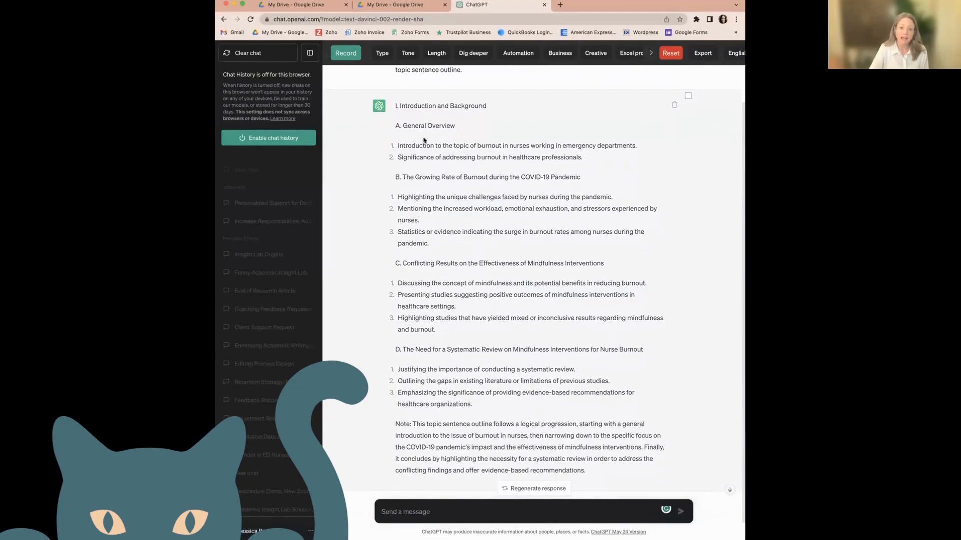
pyautogui.scroll(-3)
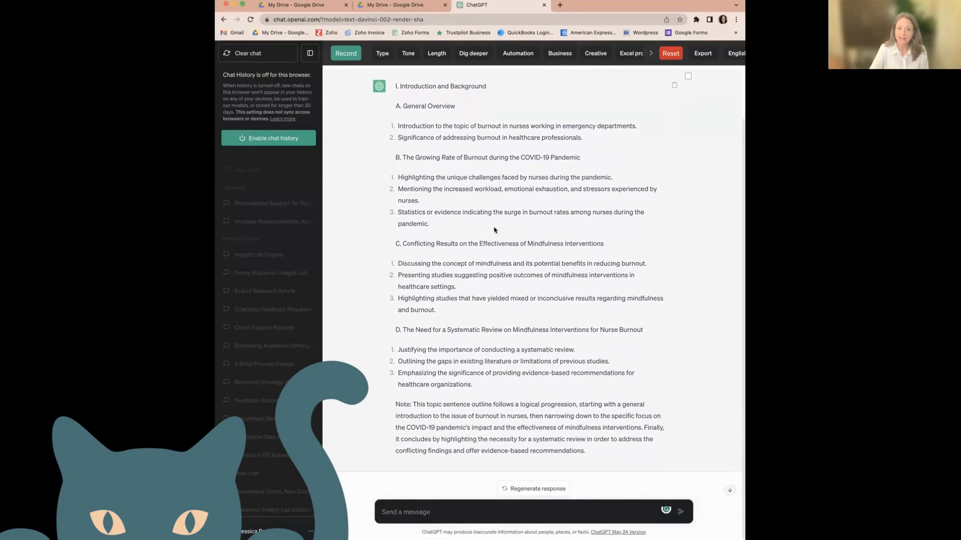
pyautogui.scroll(-3)
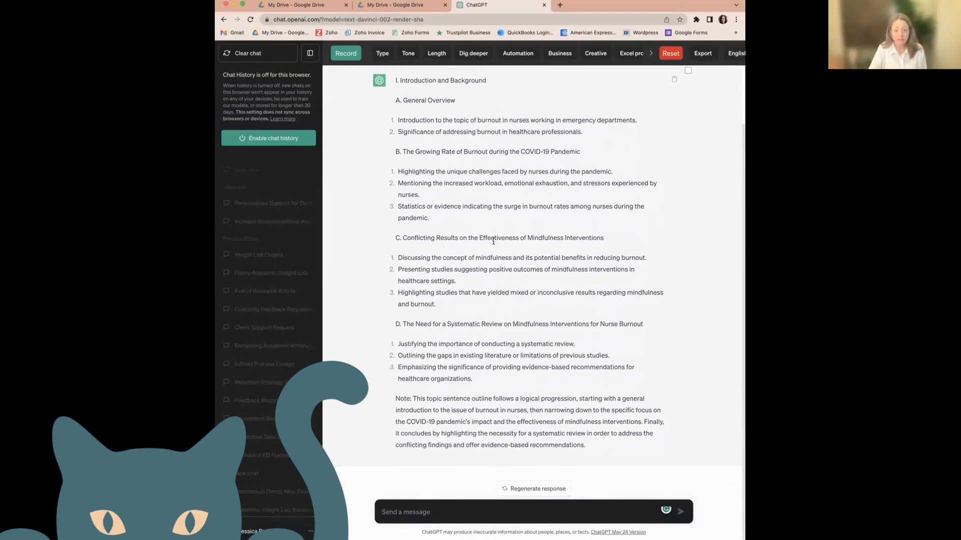
pyautogui.moveTo(491, 249)
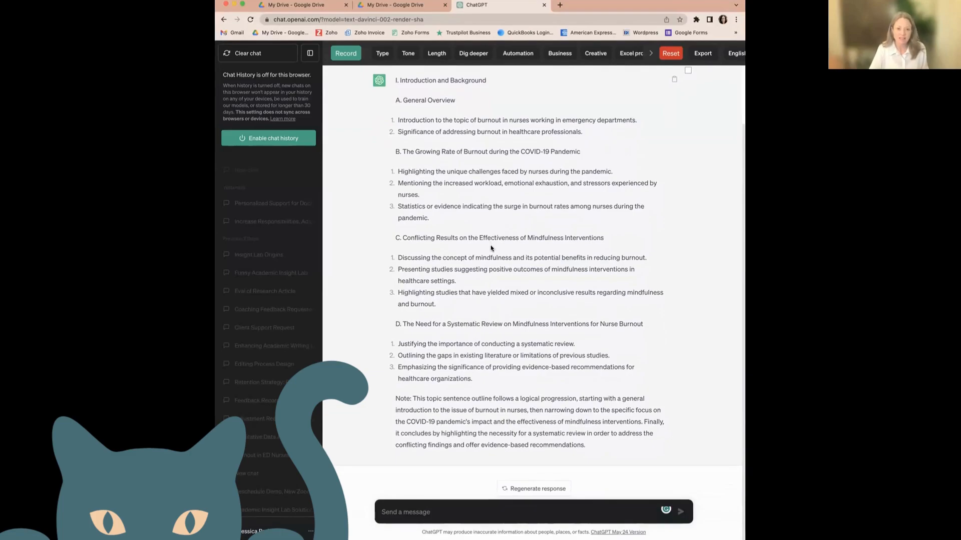
pyautogui.moveTo(490, 255)
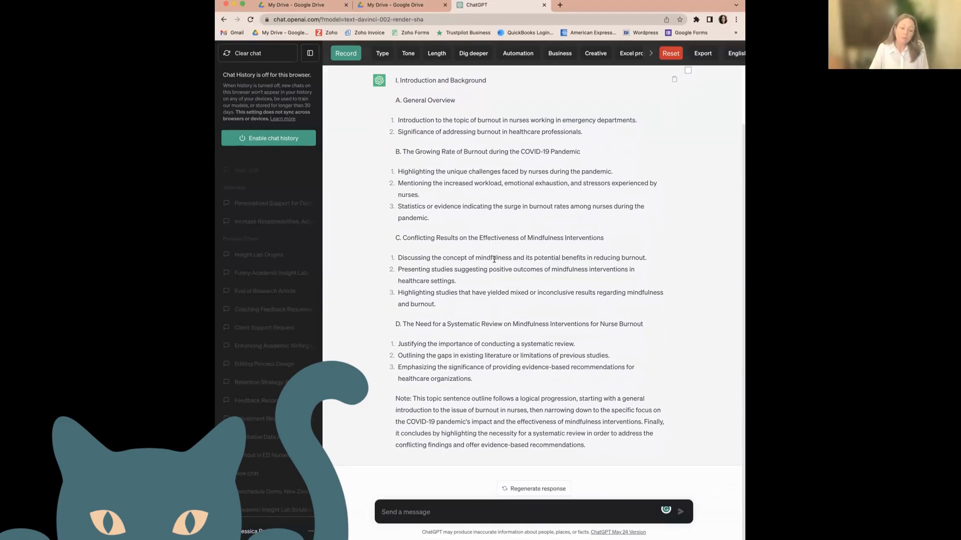
pyautogui.moveTo(451, 292)
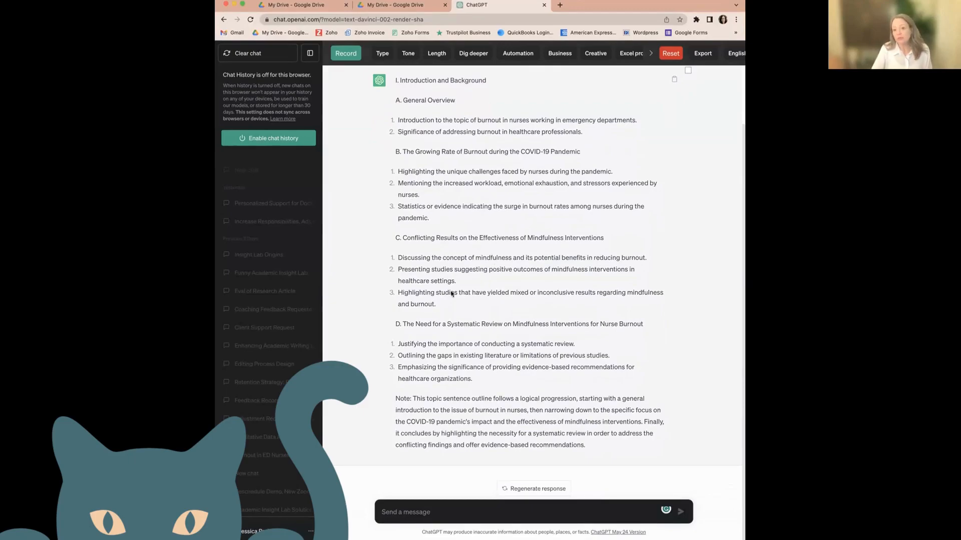
pyautogui.moveTo(452, 308)
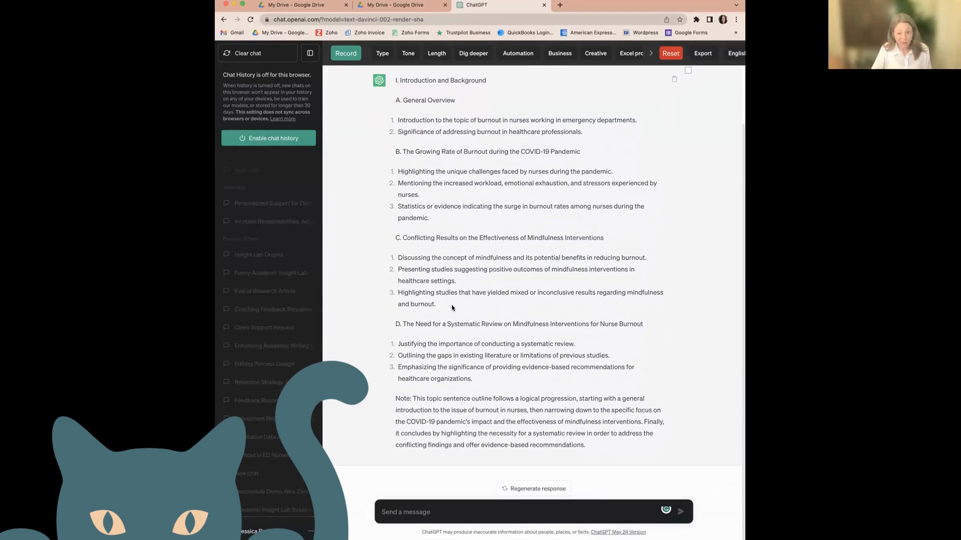
pyautogui.moveTo(404, 142)
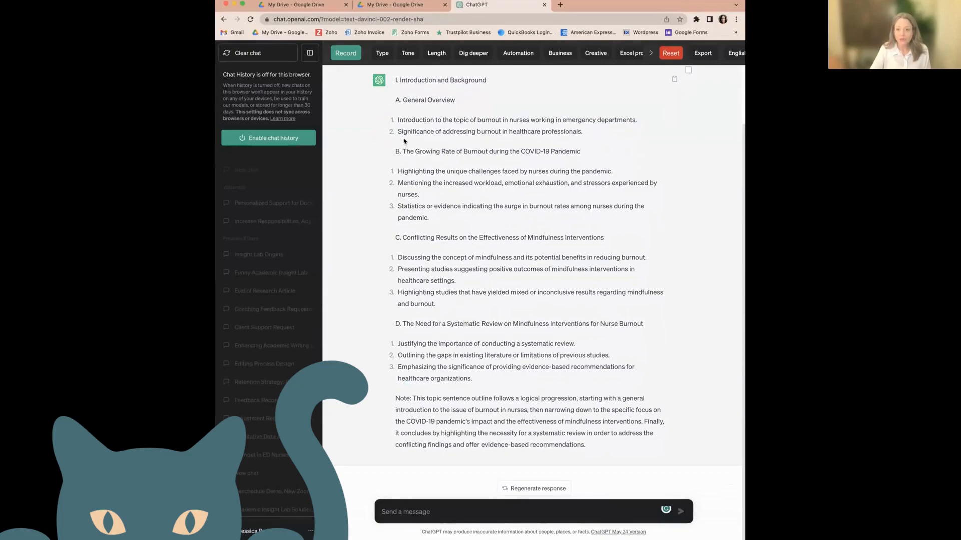
pyautogui.moveTo(433, 248)
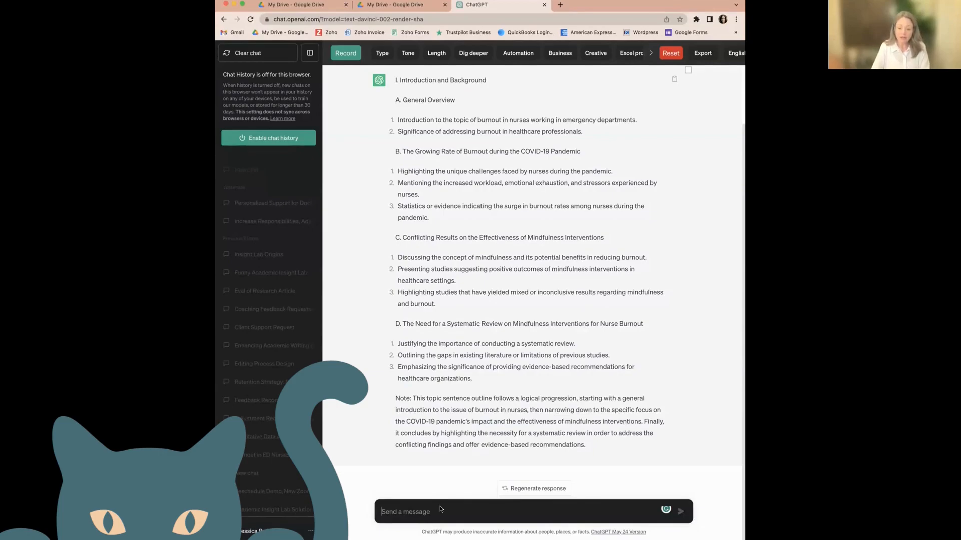
# Ask ChatGPT to show other alternative ways to organize the introduction on this topic
pyautogui.write('Are there other ways to organize a systematic review on this')
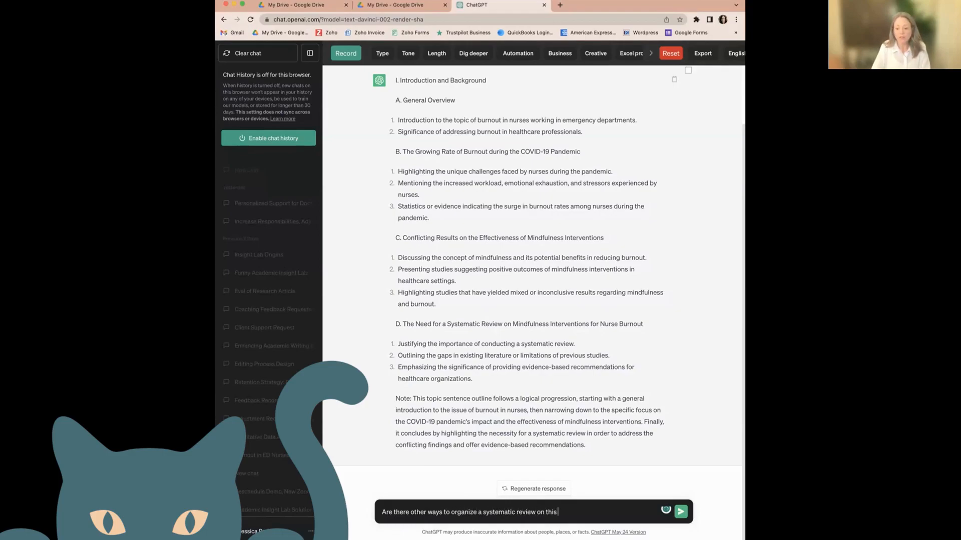
pyautogui.write('topic?')
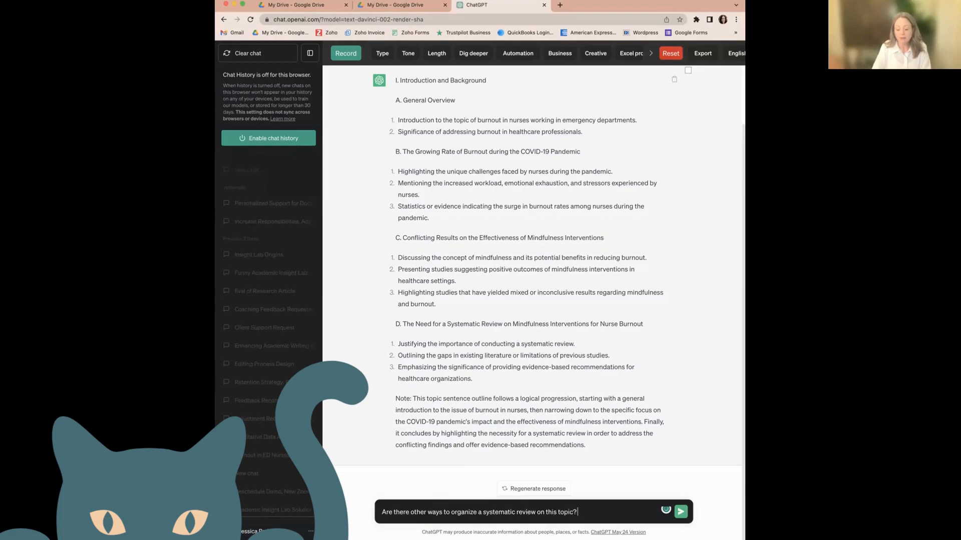
pyautogui.write('Please show me')
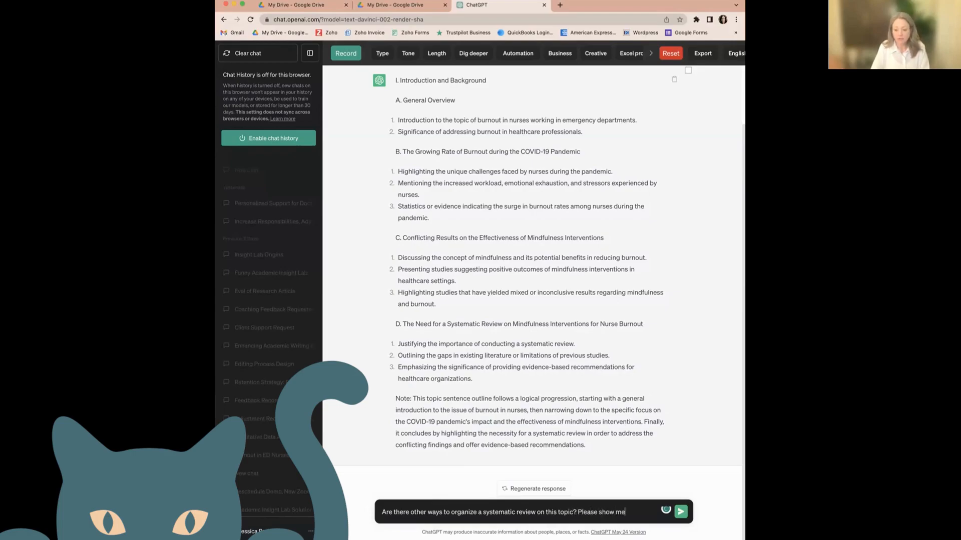
pyautogui.write('the other alternatives for structuring such an')
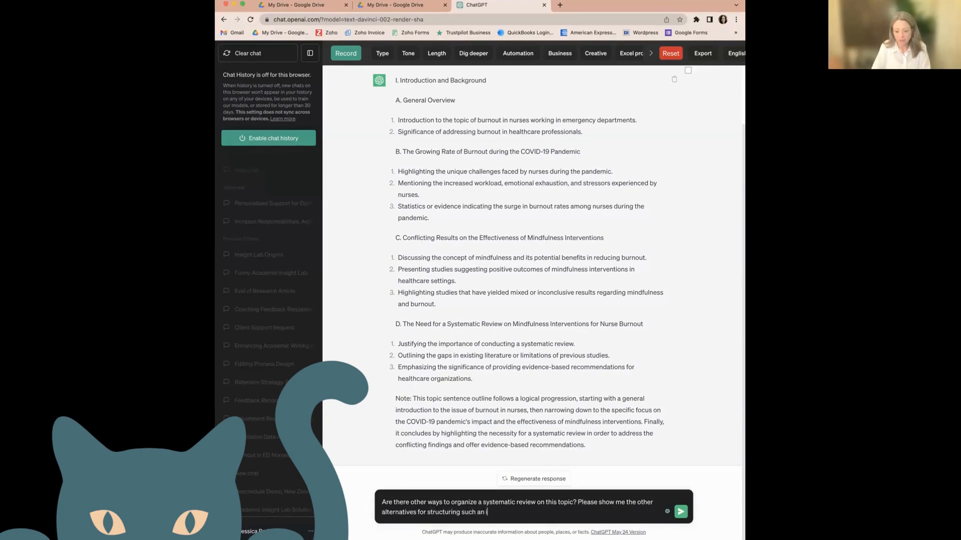
pyautogui.write('introduction on this topic.')
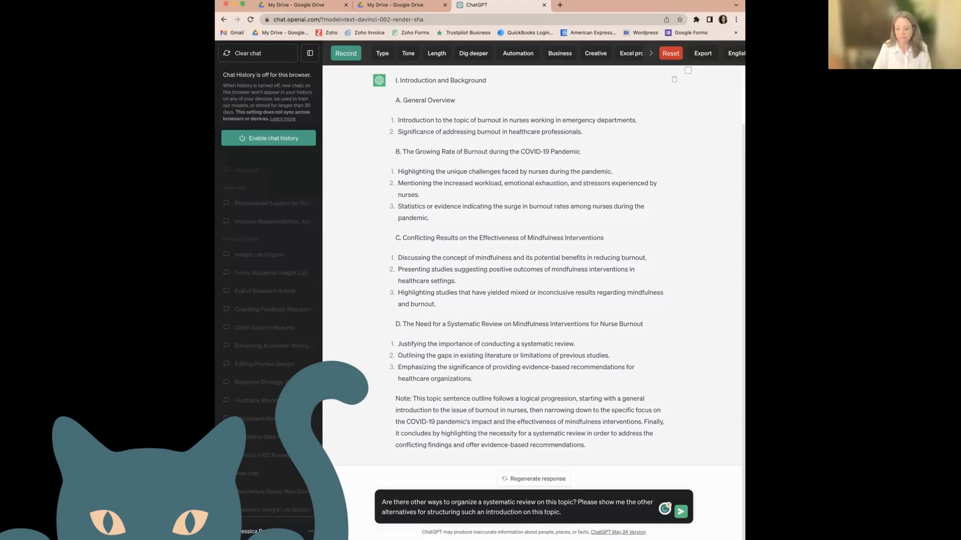
pyautogui.click(680, 510)
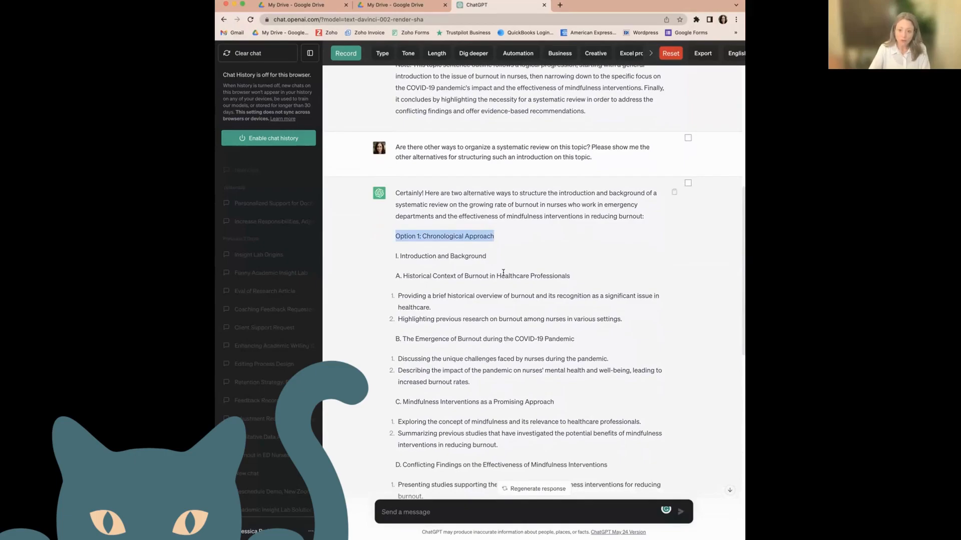
pyautogui.moveTo(491, 308)
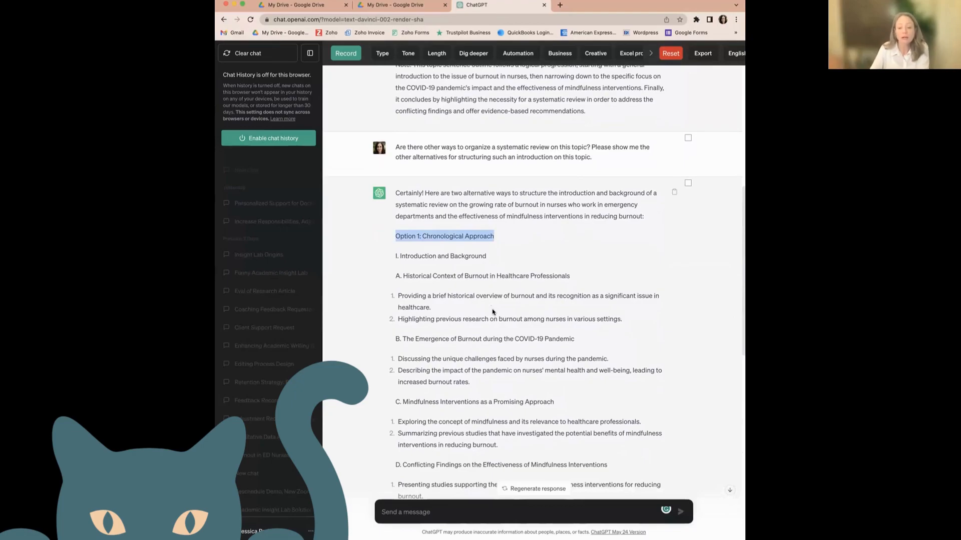
# Read through the Chronological and Problem-Solution introduction options and the closing comparison
pyautogui.scroll(-3)
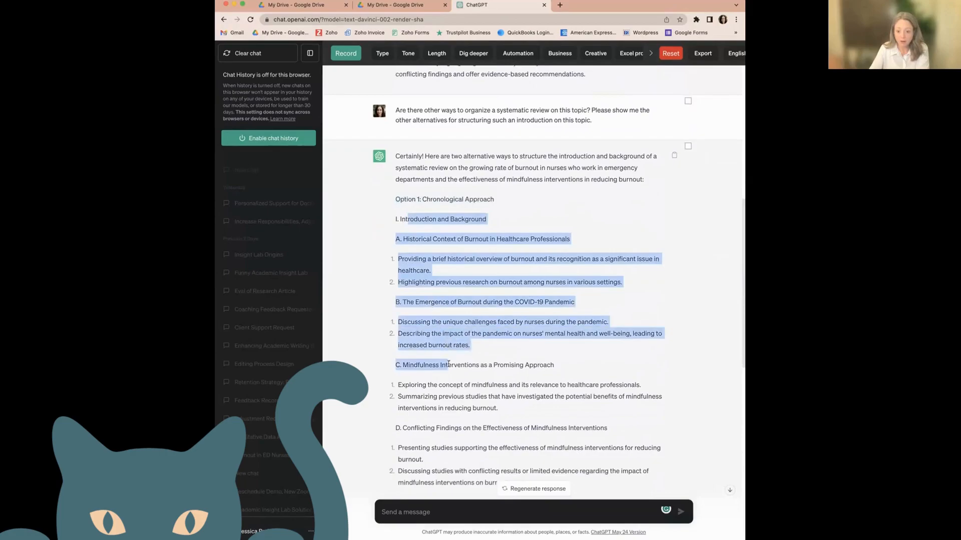
pyautogui.scroll(-3)
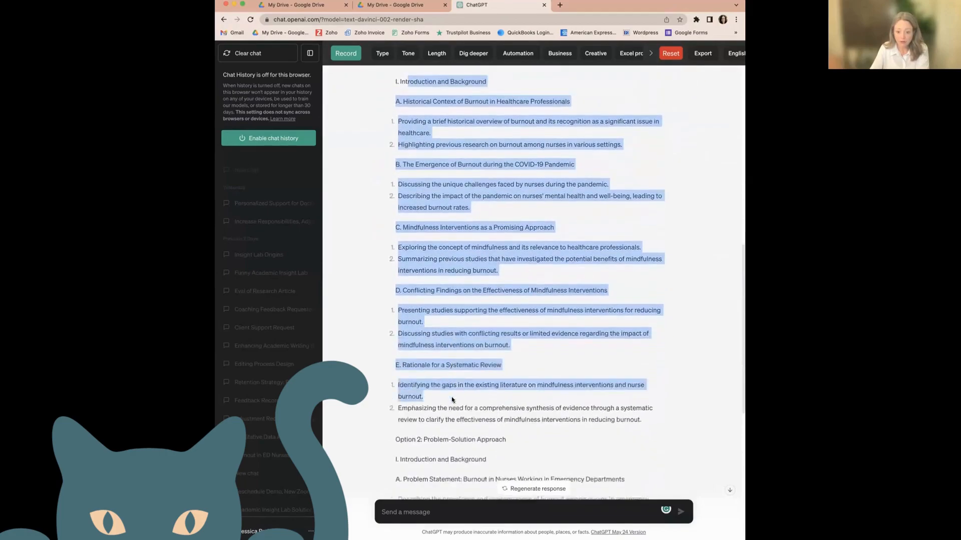
pyautogui.scroll(-3)
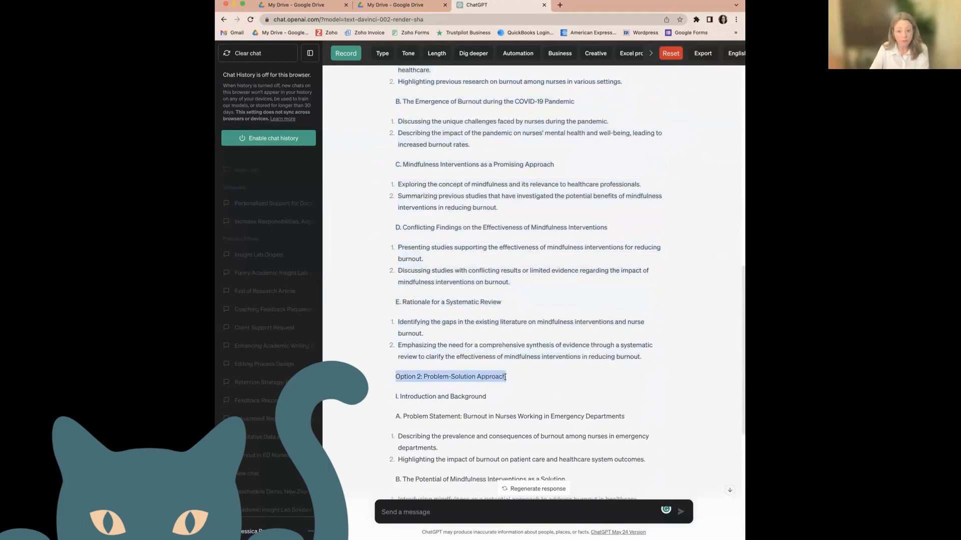
pyautogui.scroll(-3)
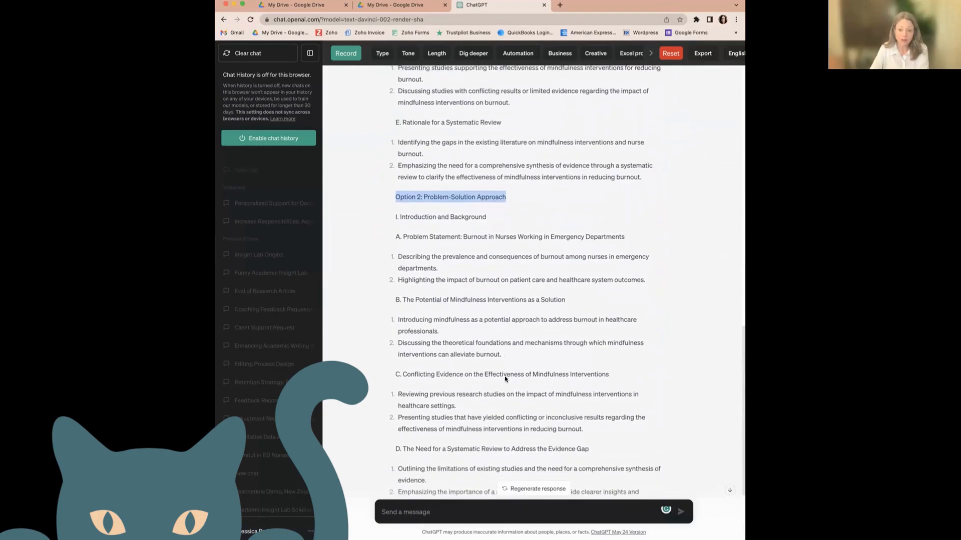
pyautogui.scroll(-3)
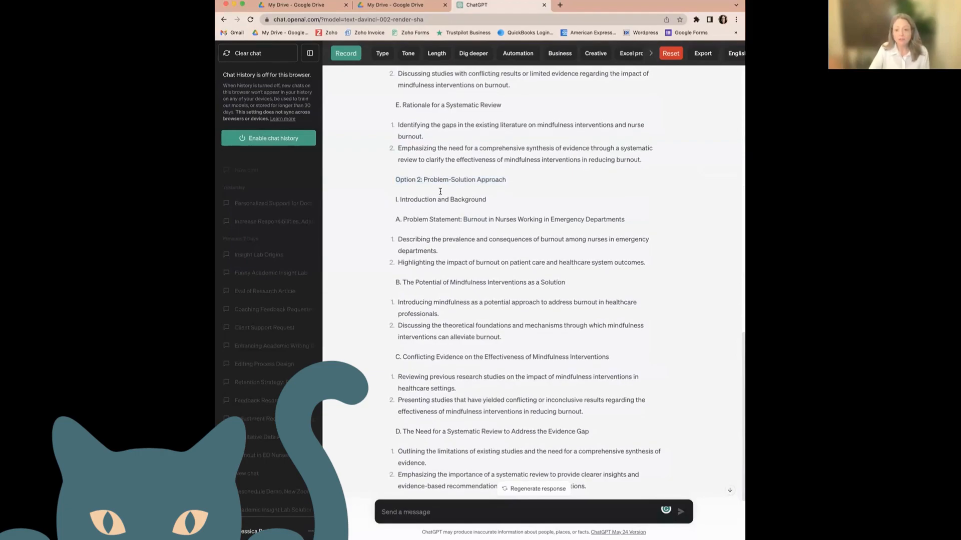
pyautogui.scroll(-3)
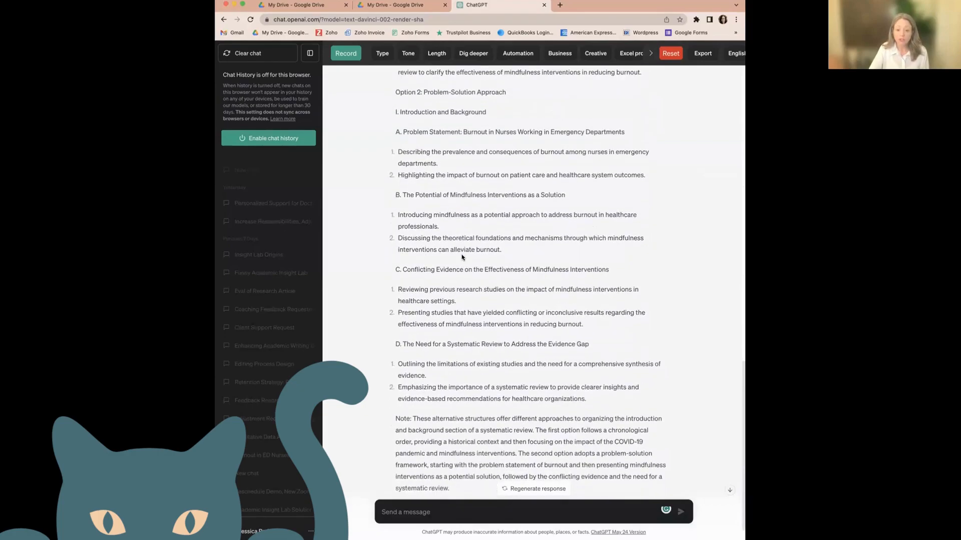
pyautogui.moveTo(462, 290)
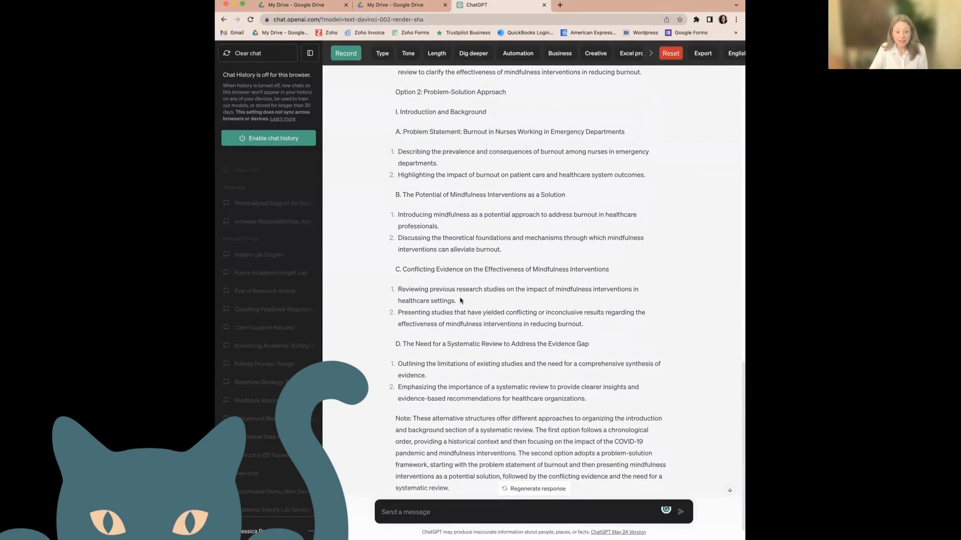
pyautogui.moveTo(459, 298)
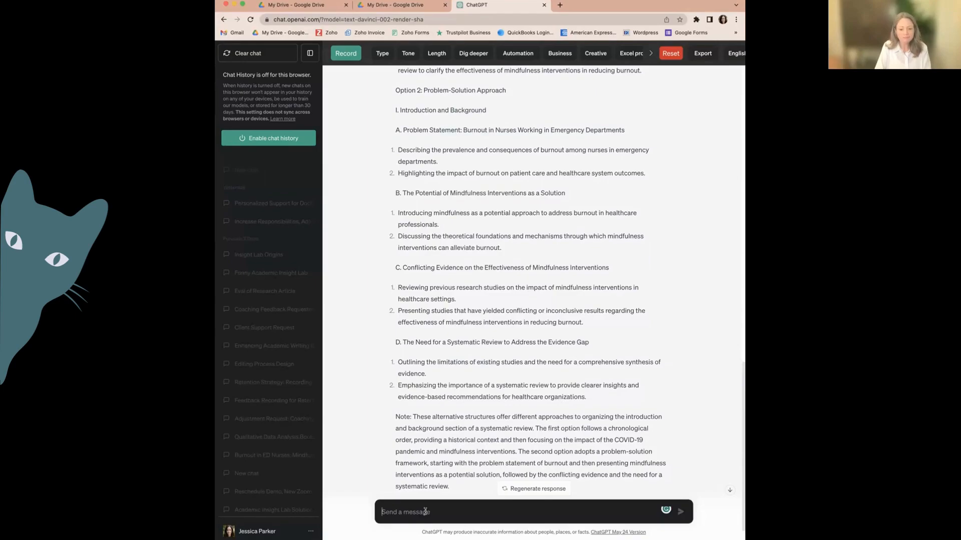
# Ask whether any other topics or sub-topics would strengthen the argument, shared in a list
pyautogui.write("Is there anything that I haven't considered? Are there any other topics or")
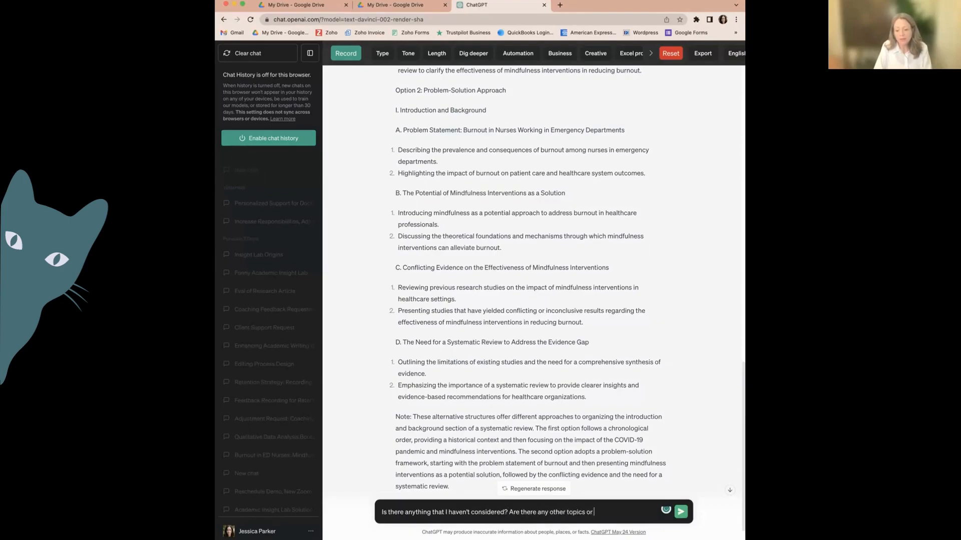
pyautogui.write('sub-topics w')
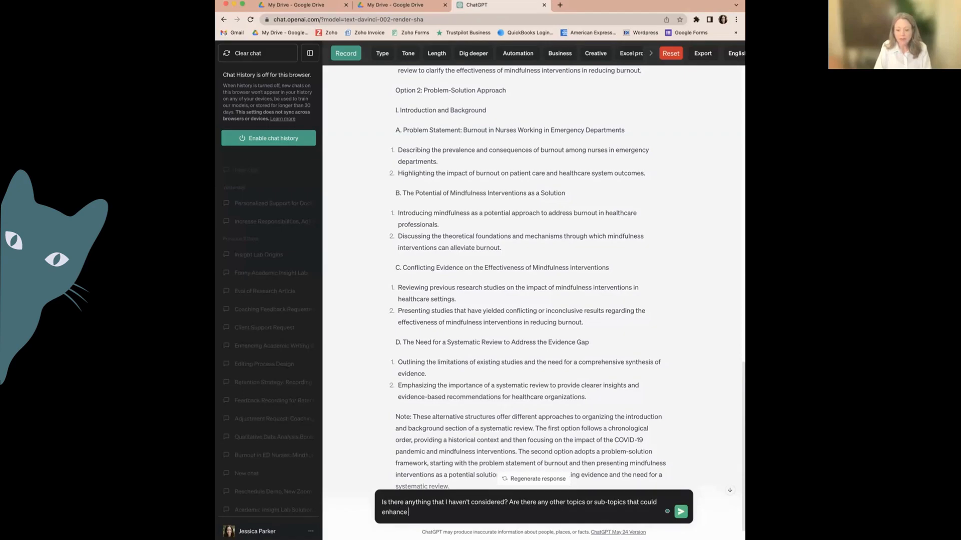
pyautogui.write("the argument I'm trying to make in this systematic review?")
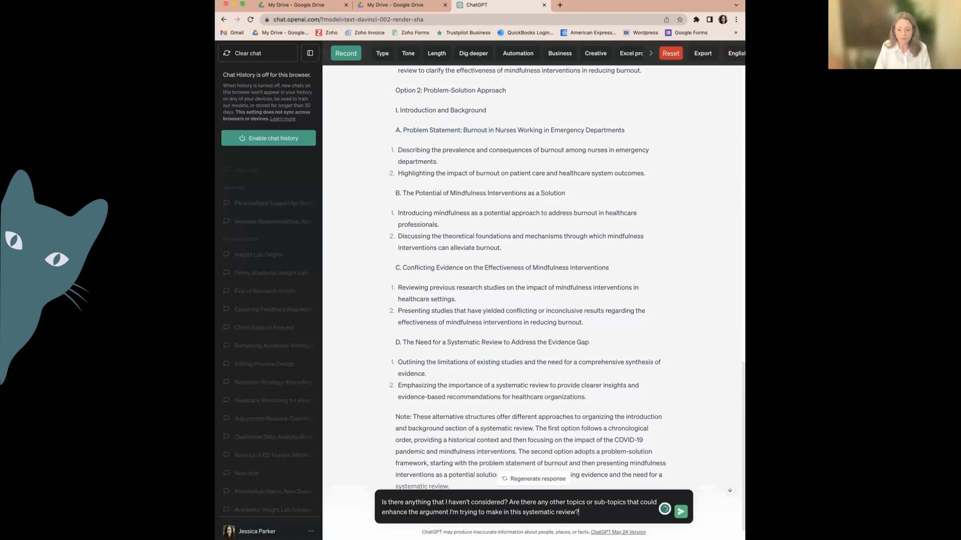
pyautogui.write('Please share the')
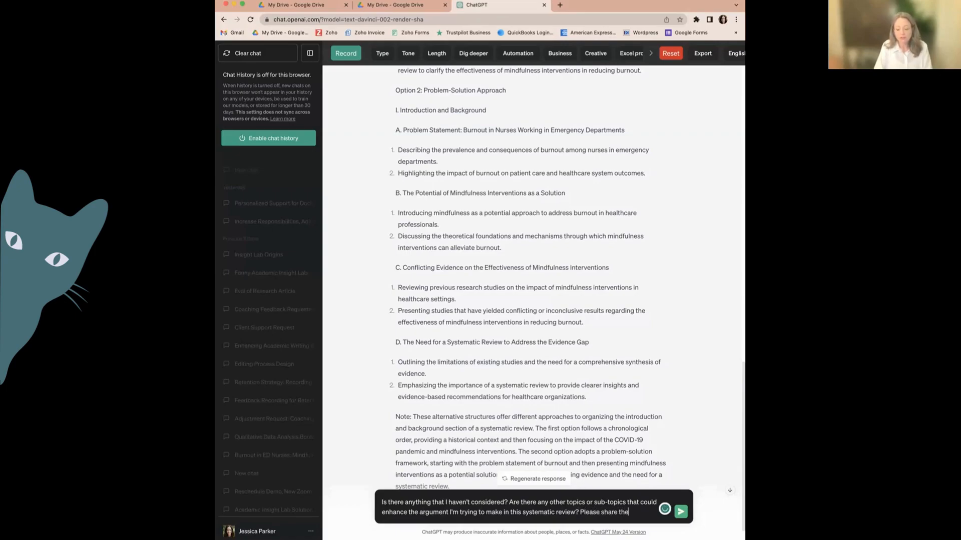
pyautogui.write('them in a list.')
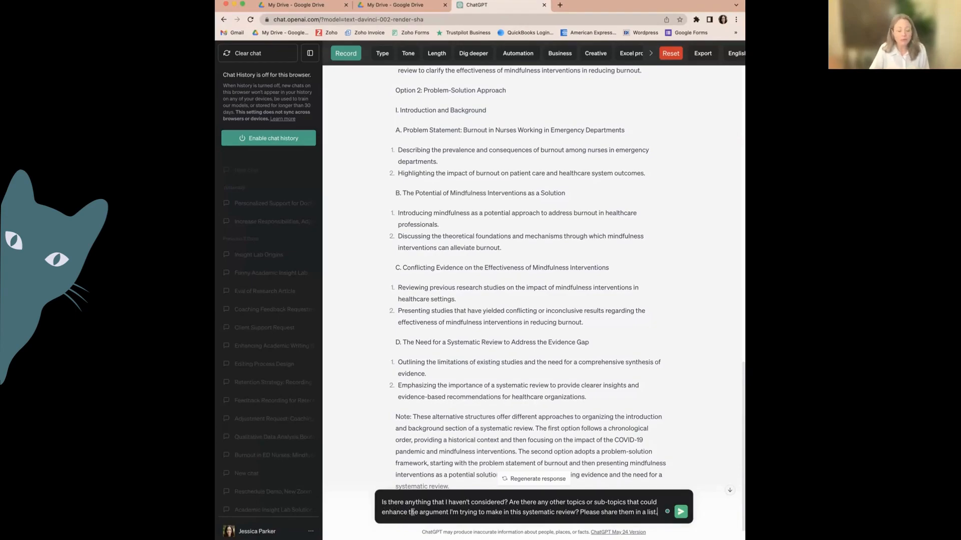
pyautogui.moveTo(534, 515)
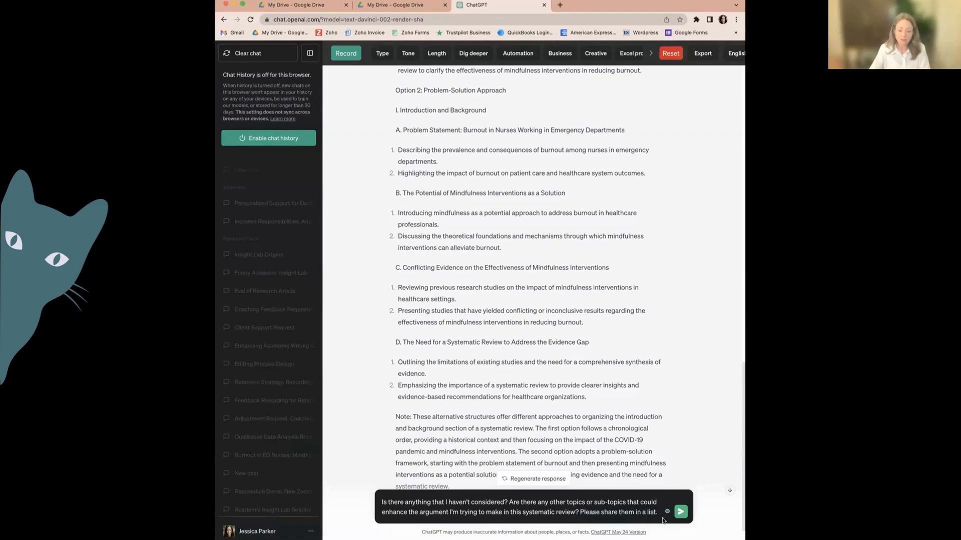
pyautogui.click(681, 511)
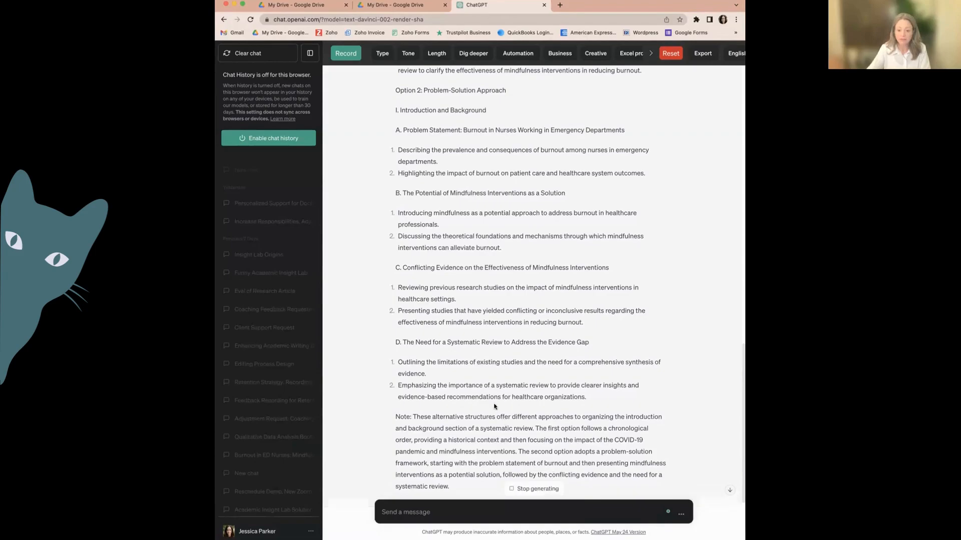
# Read the seven additional sub-topics from burnout contributing factors to other interventions
pyautogui.scroll(-3)
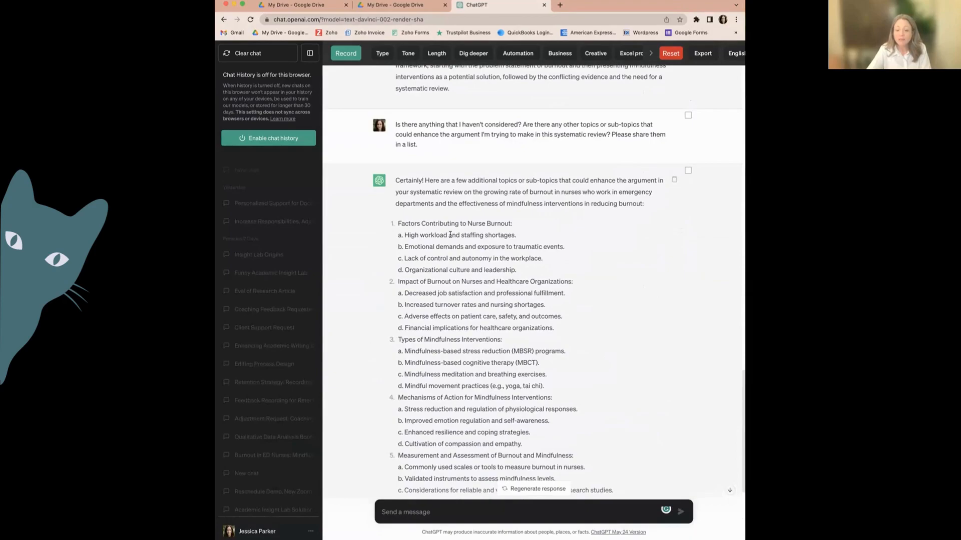
pyautogui.moveTo(429, 266)
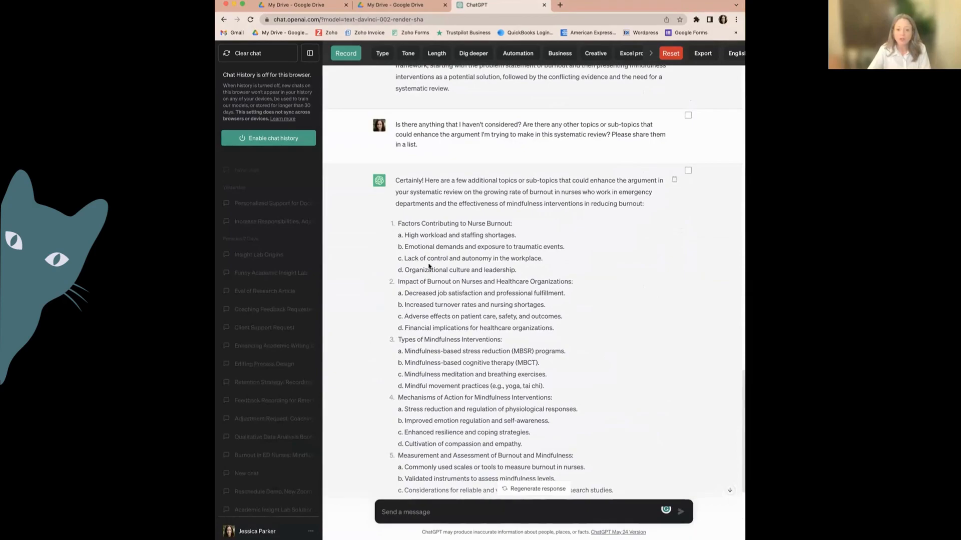
pyautogui.scroll(-3)
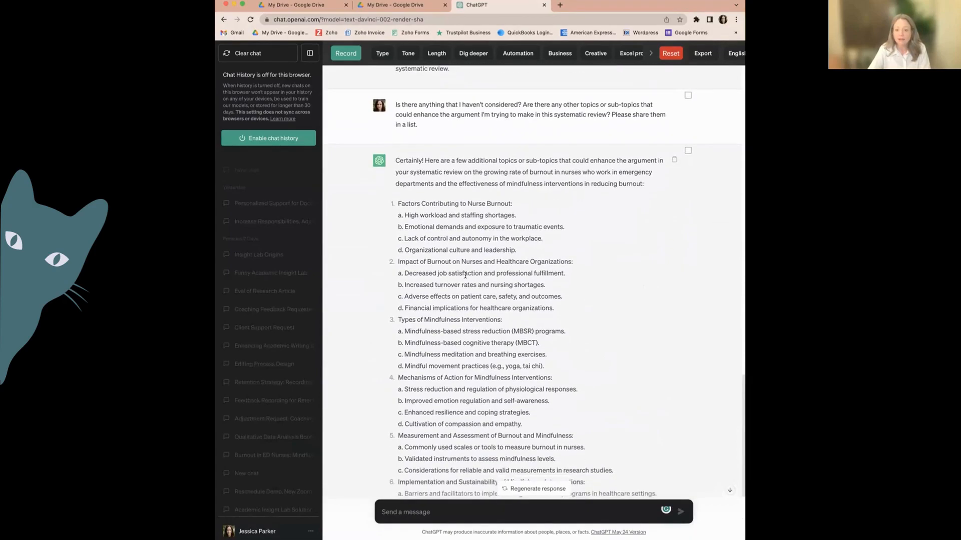
pyautogui.scroll(-3)
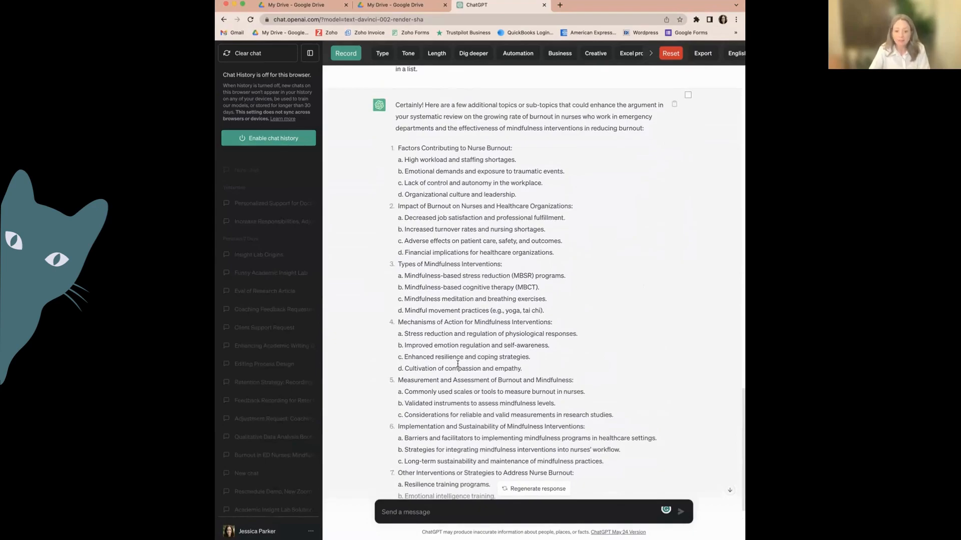
pyautogui.scroll(-3)
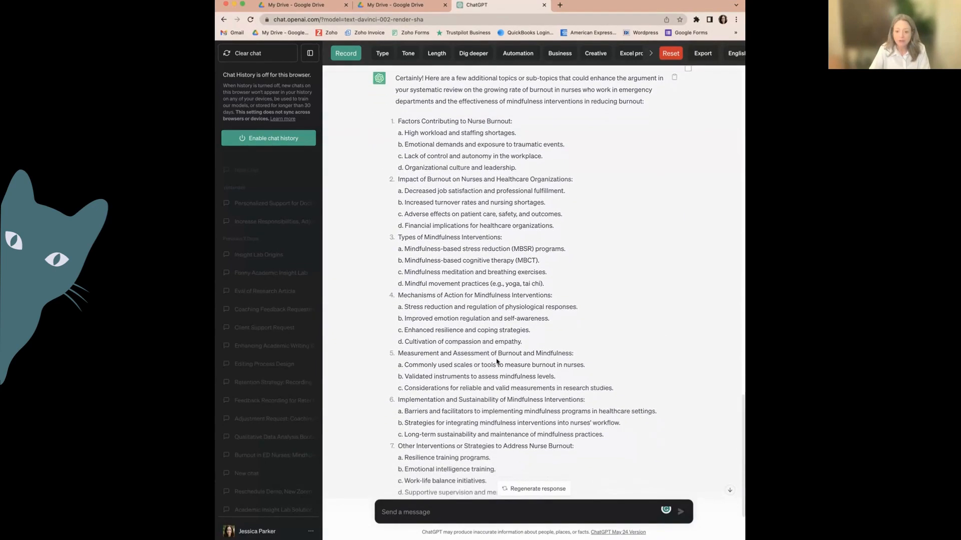
pyautogui.scroll(-3)
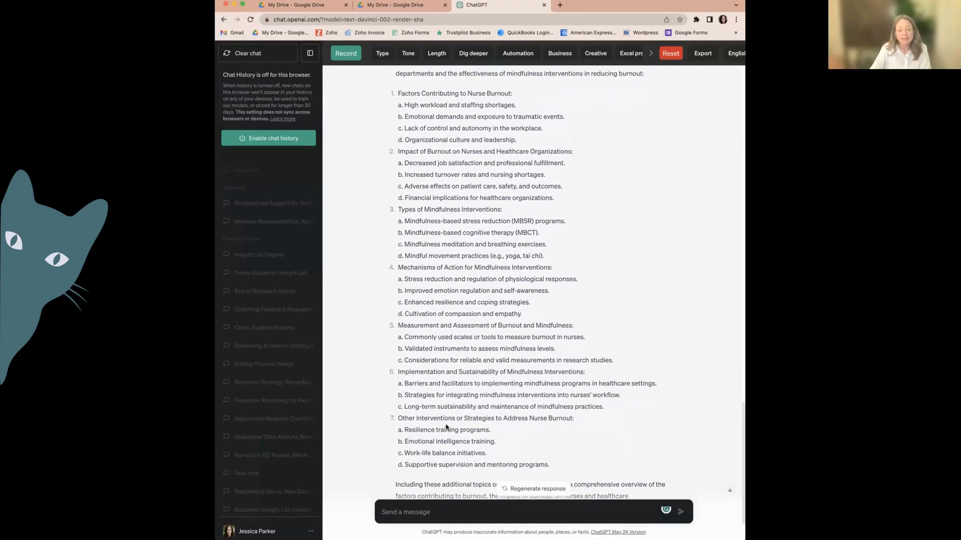
pyautogui.scroll(3)
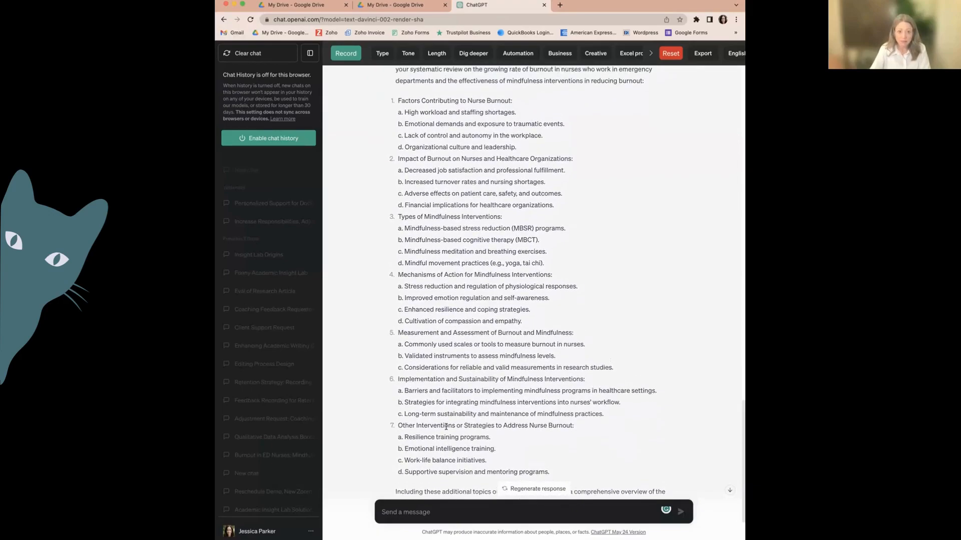